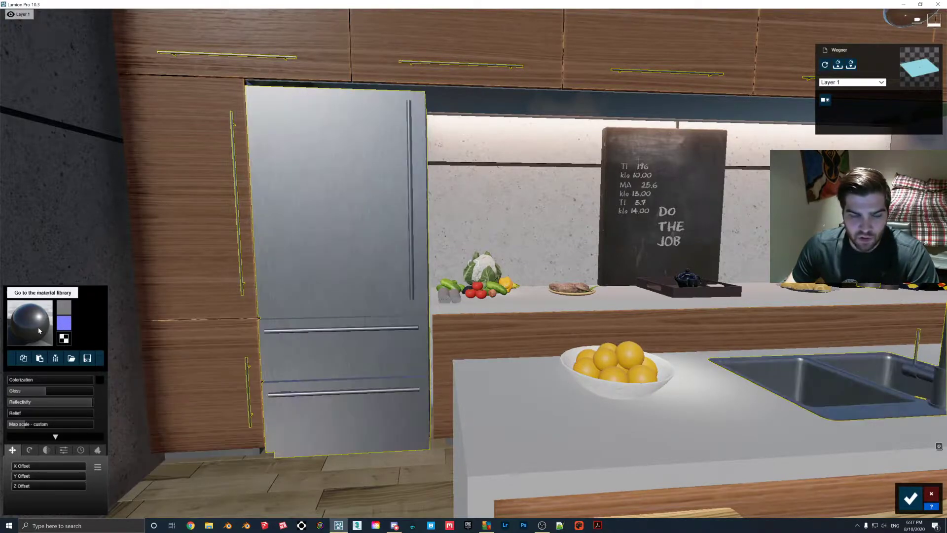
- Apply the Indoor Standard material to the fridge for a mirror-gloss finish
click(42, 291)
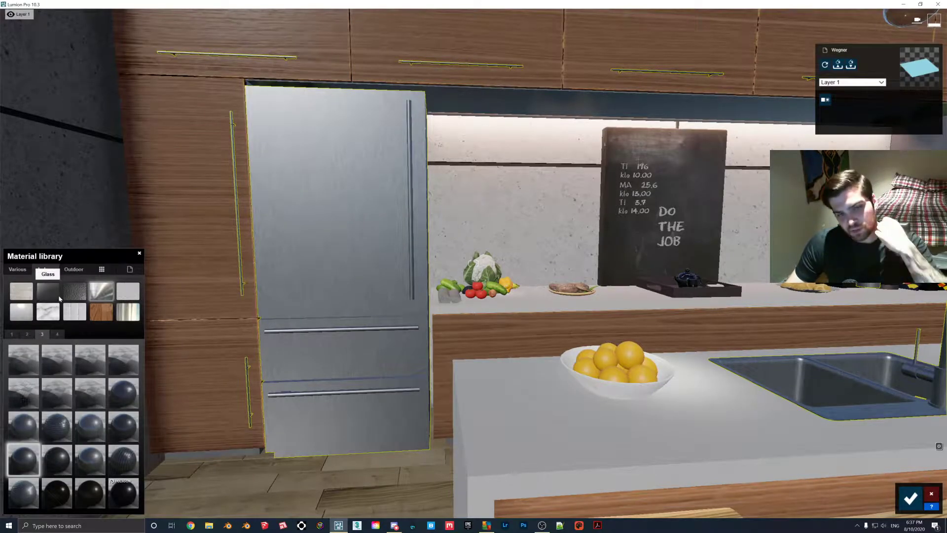
click(45, 269)
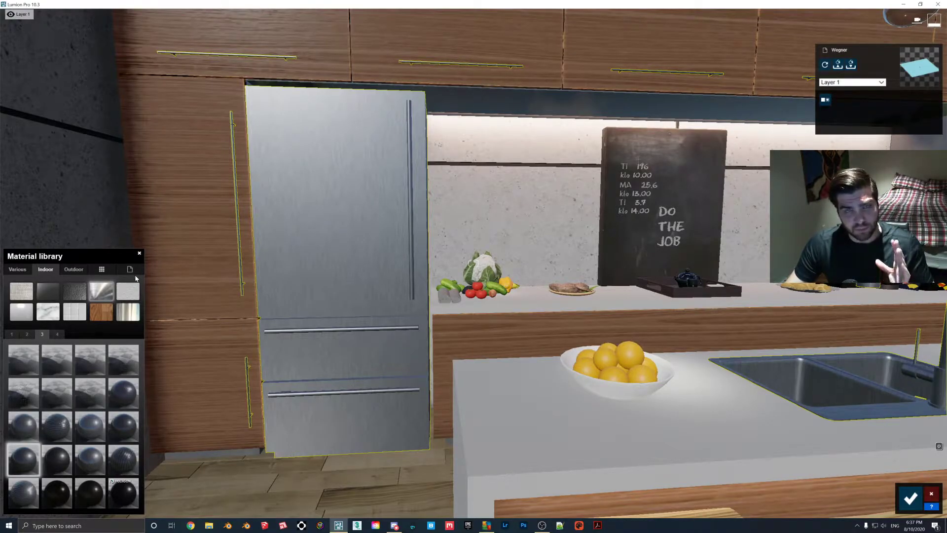
click(129, 269)
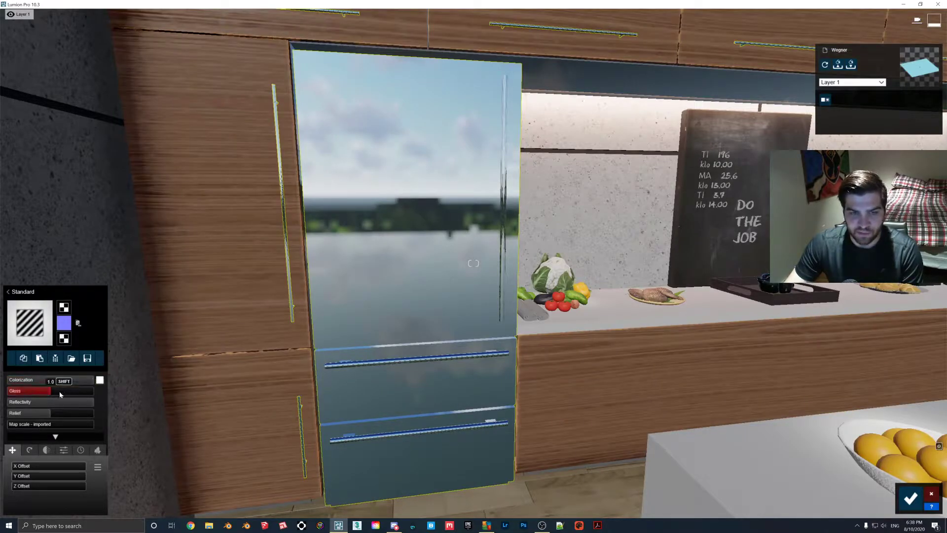
- Sweep the fridge material's Gloss slider back and forth, settling on a lower value
drag(30, 390, 84, 390)
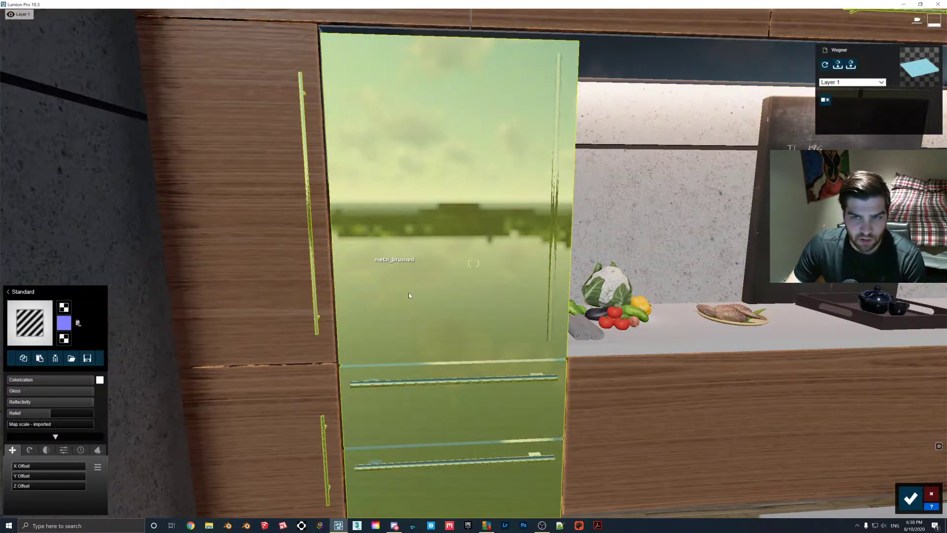
drag(54, 390, 71, 390)
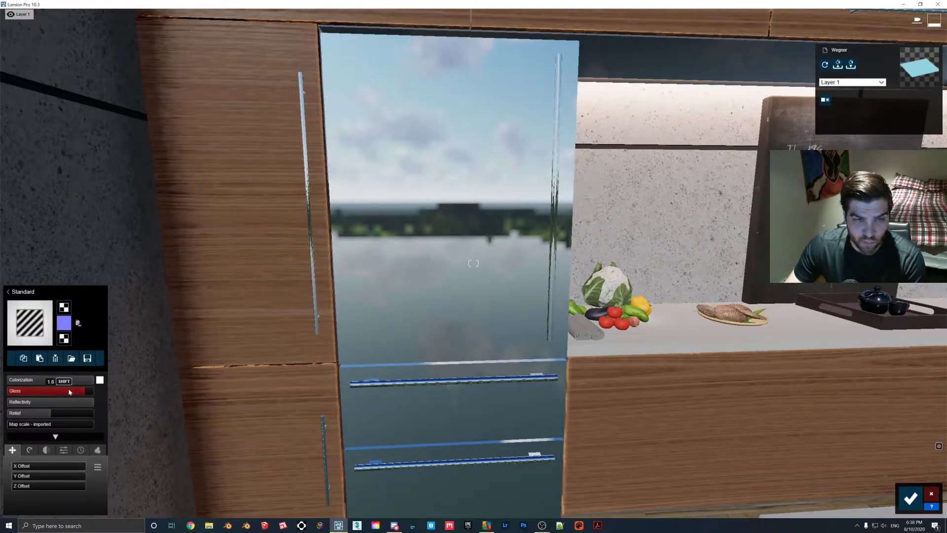
drag(69, 391, 65, 391)
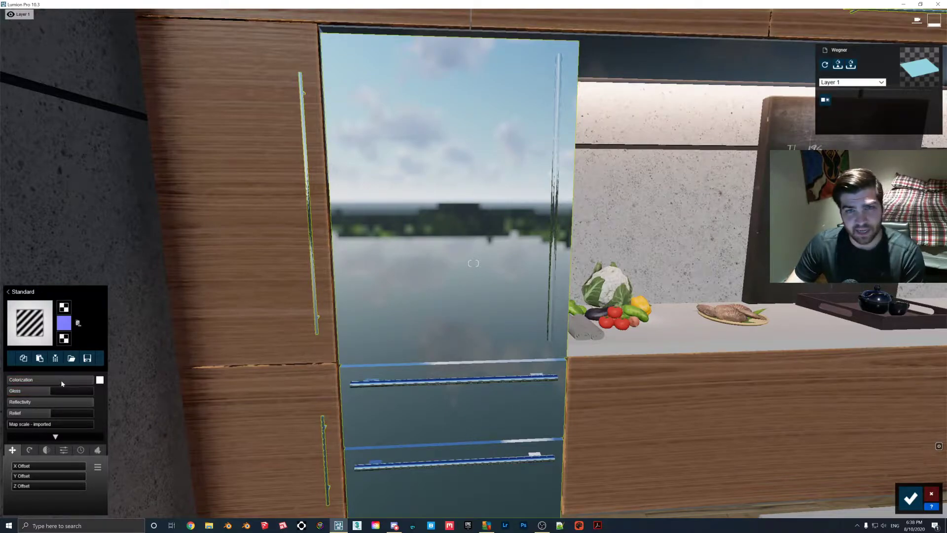
click(51, 390)
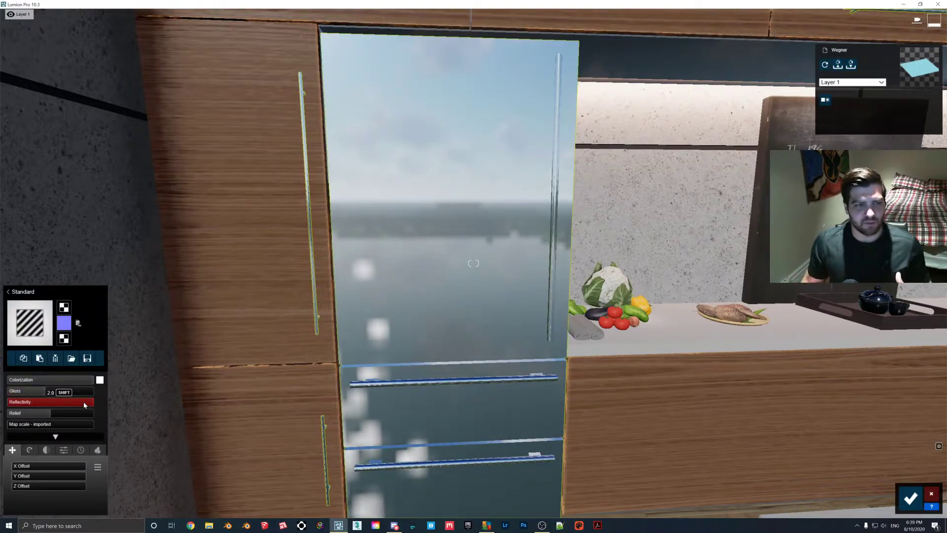
click(47, 391)
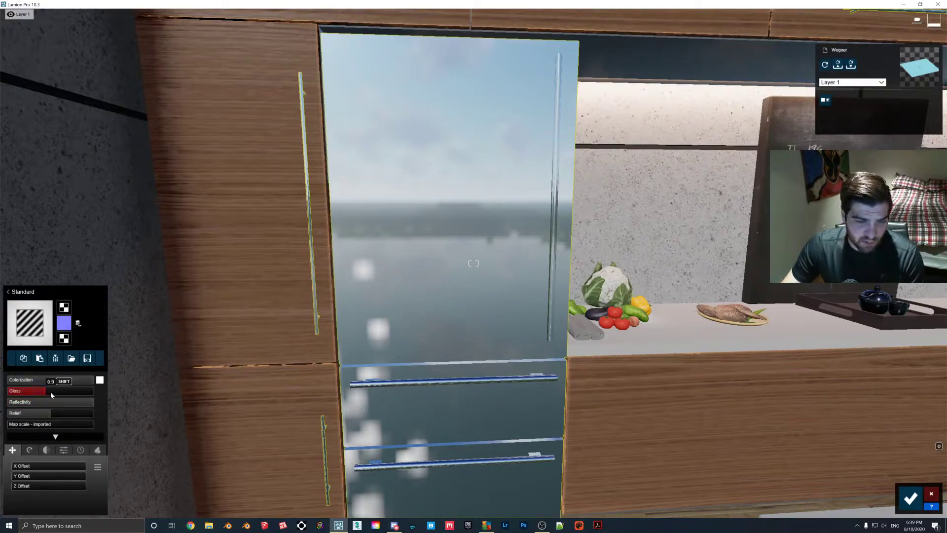
drag(36, 380, 48, 380)
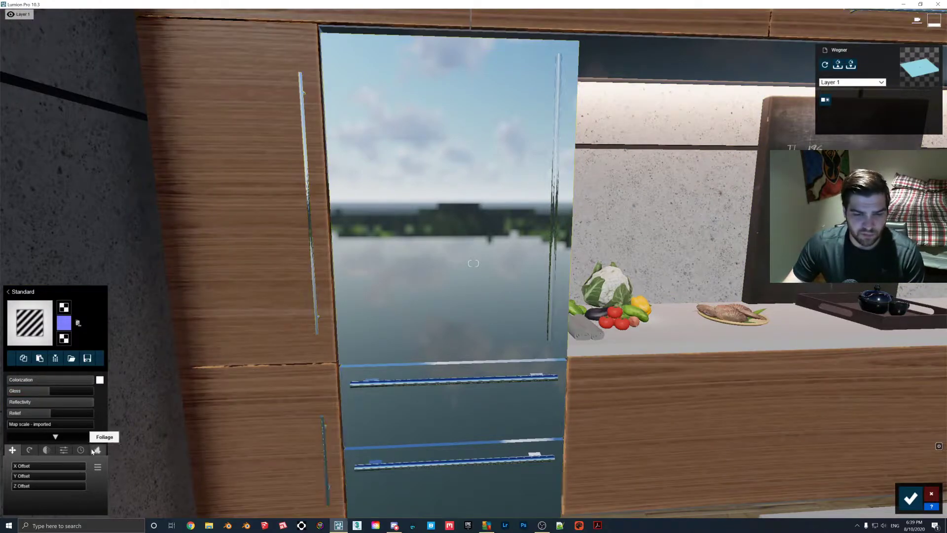
click(97, 450)
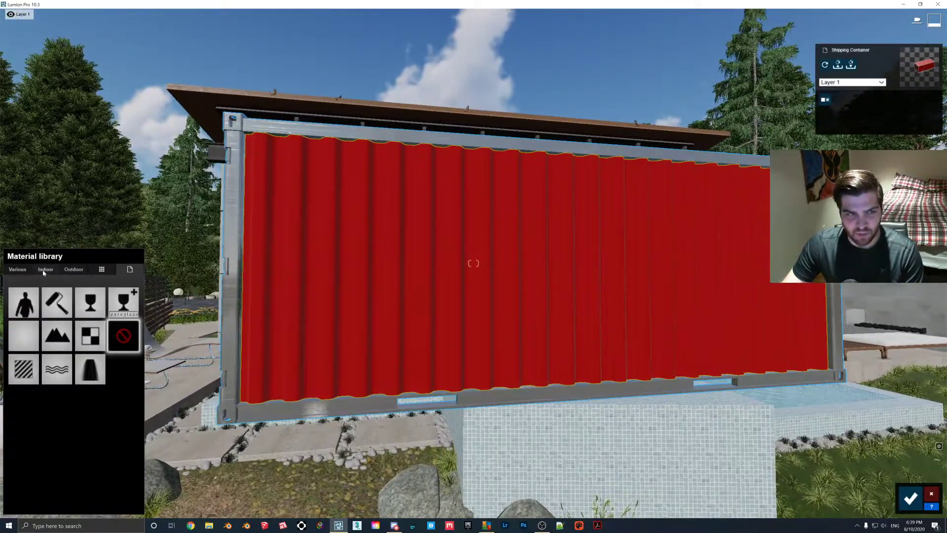
- Apply the Indoor Aluminium metal material to the container's red wall
click(45, 269)
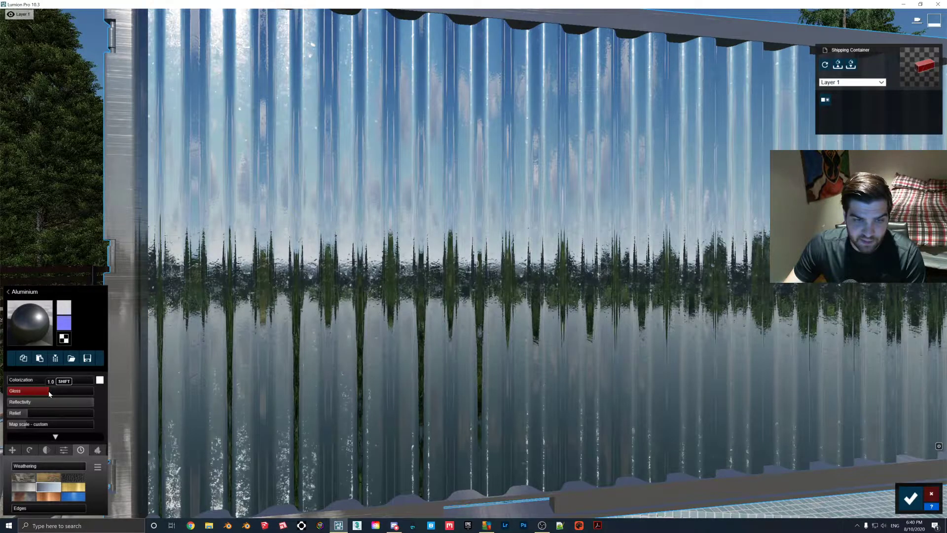
- Lower the aluminium's Gloss and drag the Weathering slider to add wear
drag(51, 380, 46, 380)
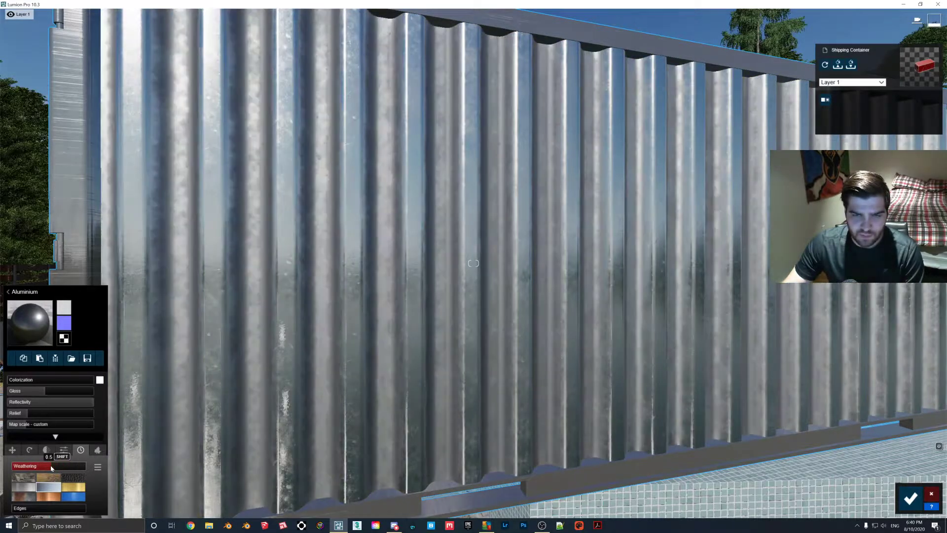
drag(51, 466, 55, 465)
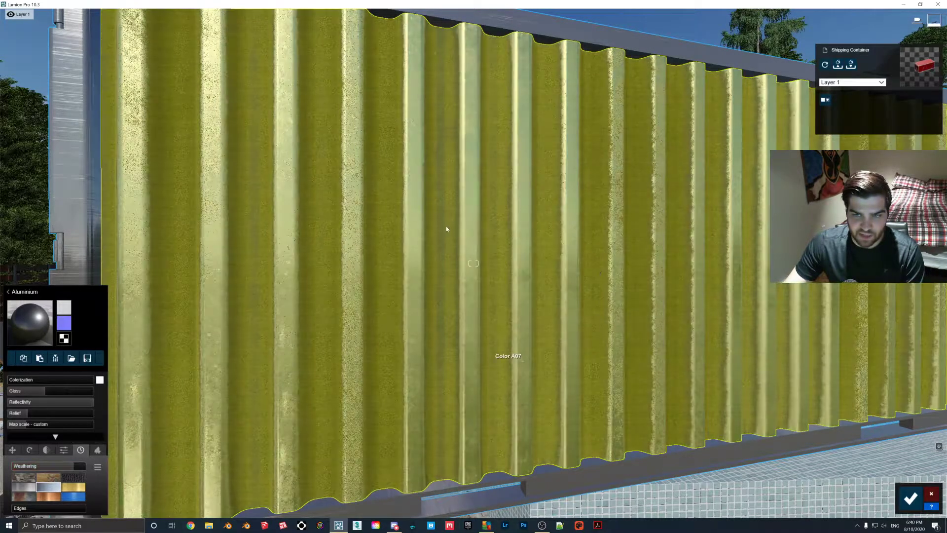
drag(97, 465, 51, 466)
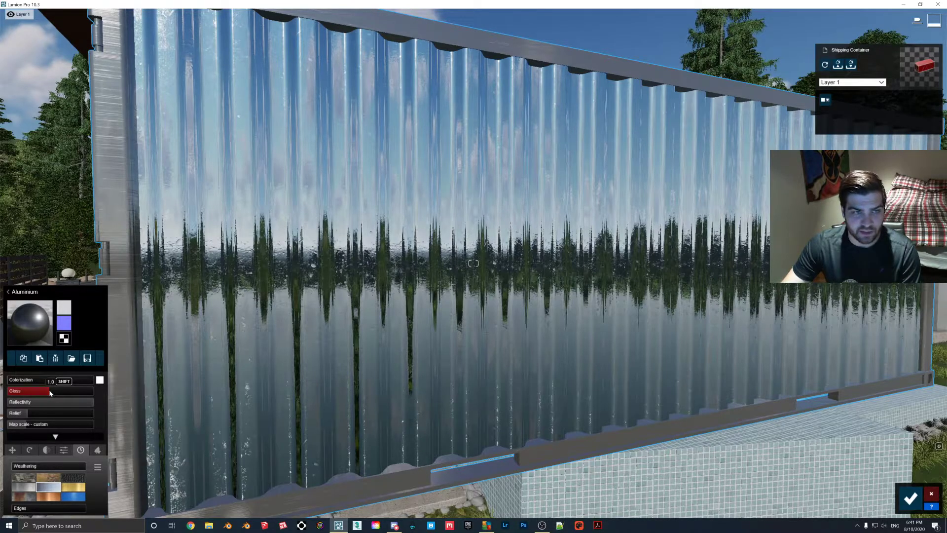
- Sweep the aluminium Gloss slider, ending low for a satin brushed-metal look
drag(49, 391, 54, 391)
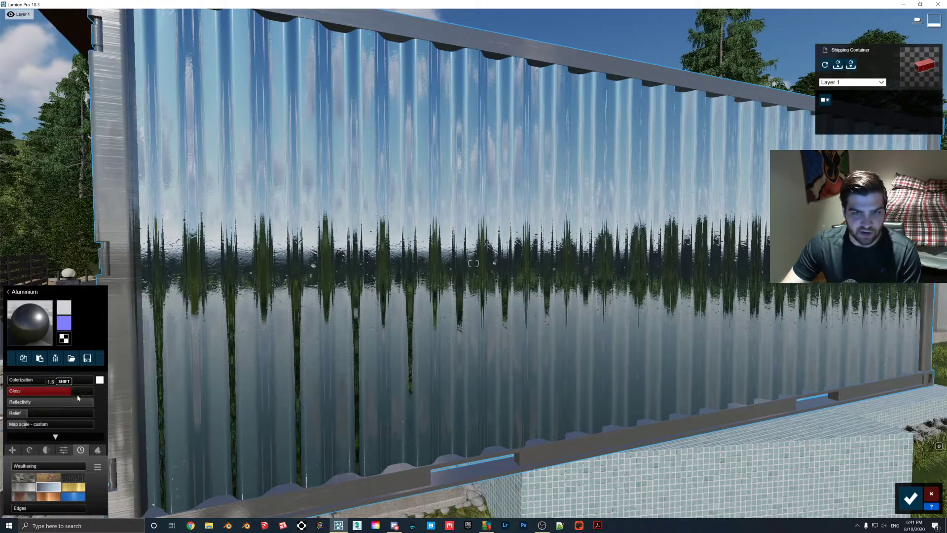
drag(77, 397, 60, 392)
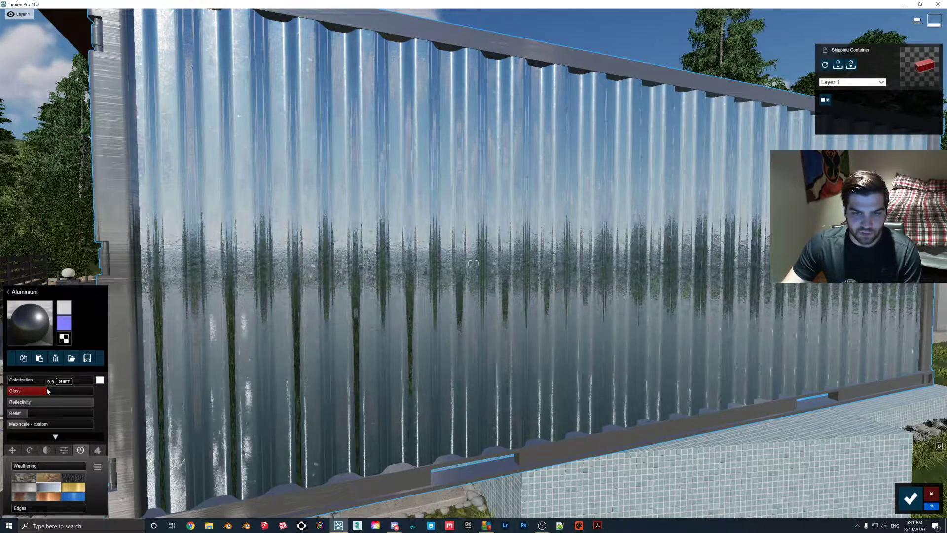
drag(51, 380, 47, 380)
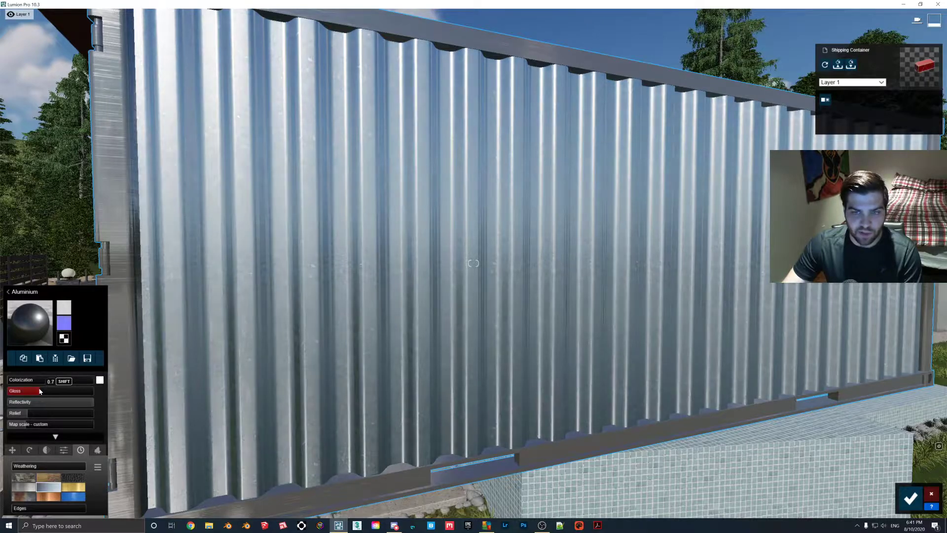
drag(39, 390, 35, 390)
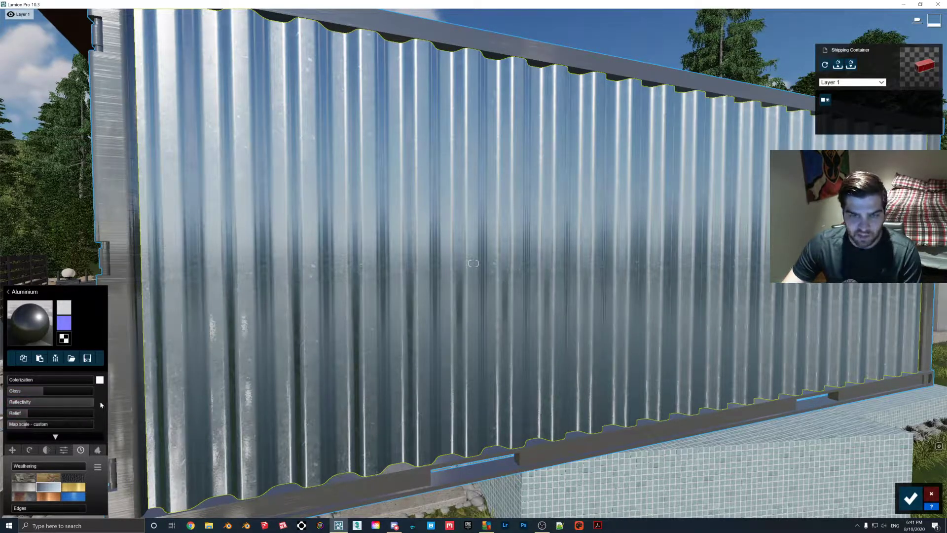
- Raise the aluminium wall's Relief slider to about 1.4
click(43, 414)
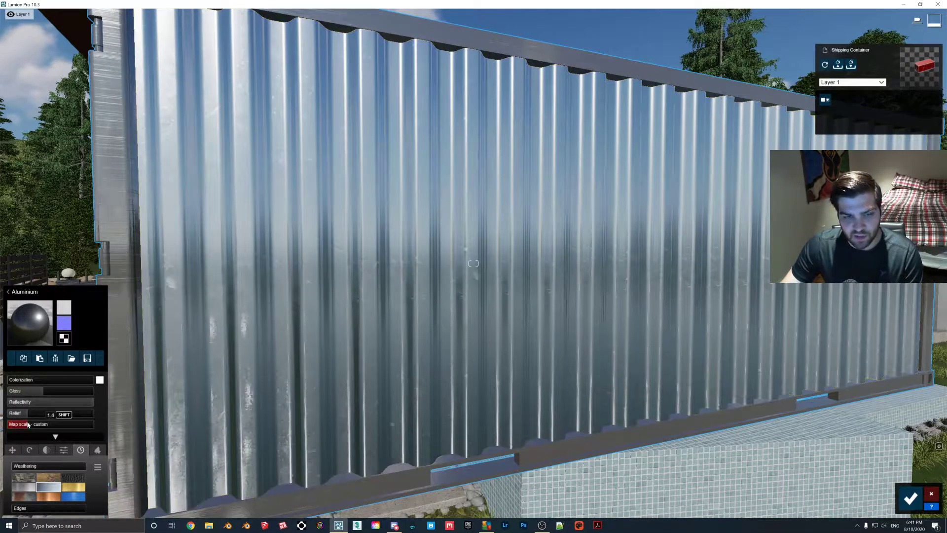
drag(45, 414, 33, 414)
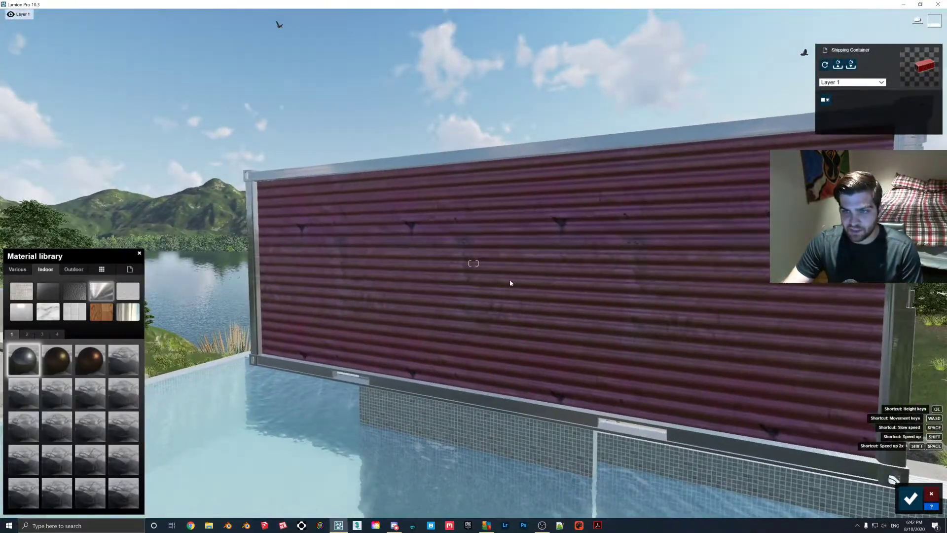
- Assign Outdoor > Metal > Metal Painted 001a 1024 to the container wall
click(73, 269)
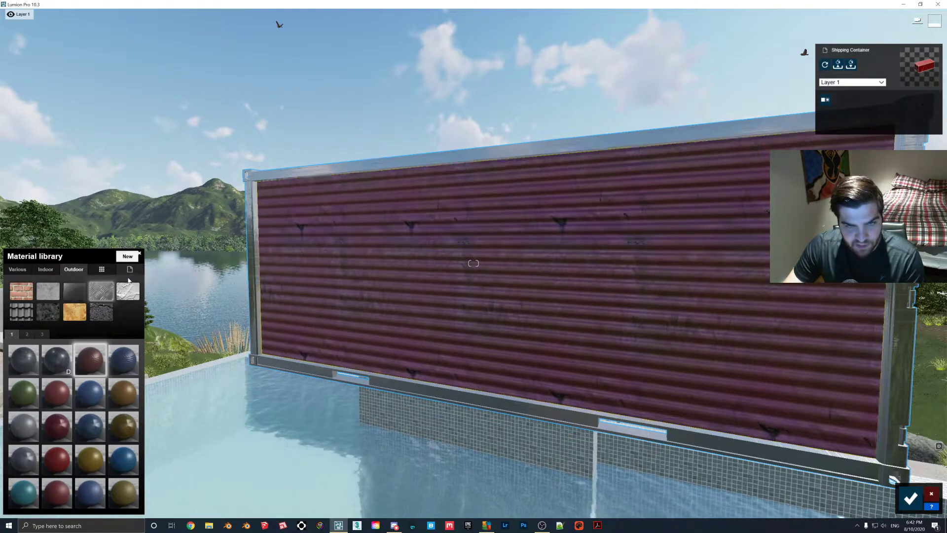
click(89, 359)
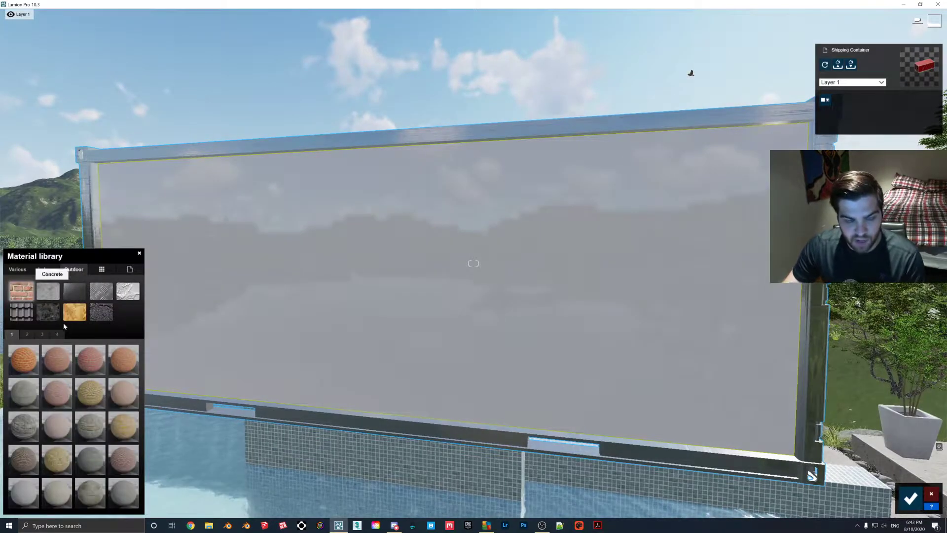
click(73, 269)
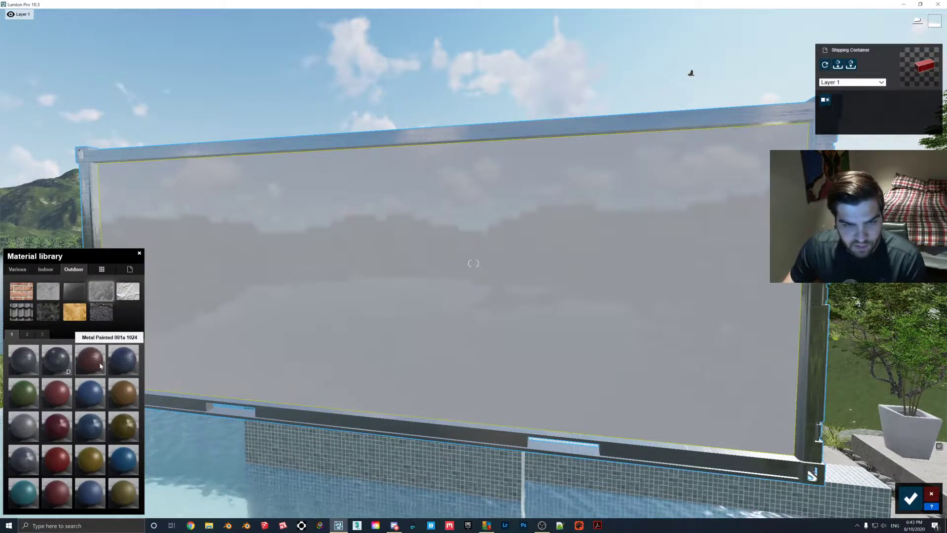
click(89, 360)
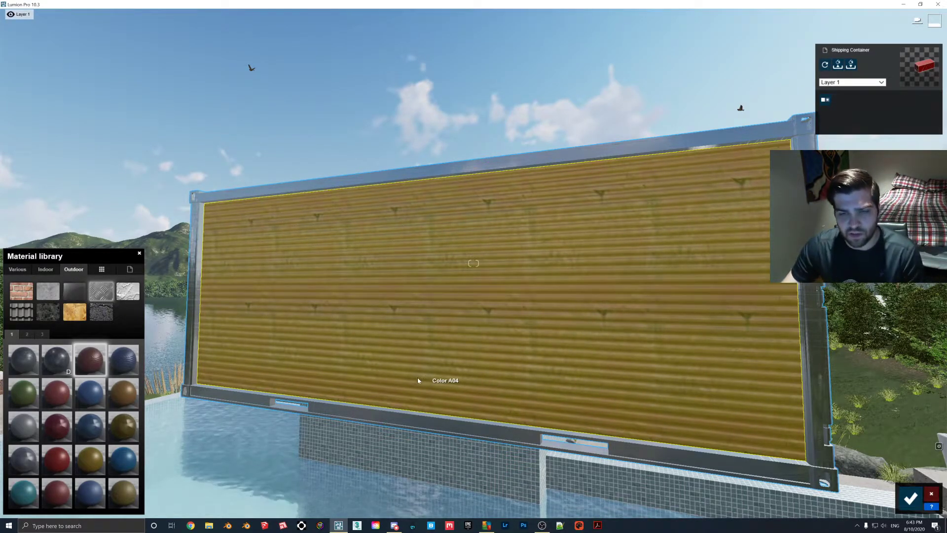
- Adjust the painted metal's map scale and rotate it so ribs run vertically
click(89, 359)
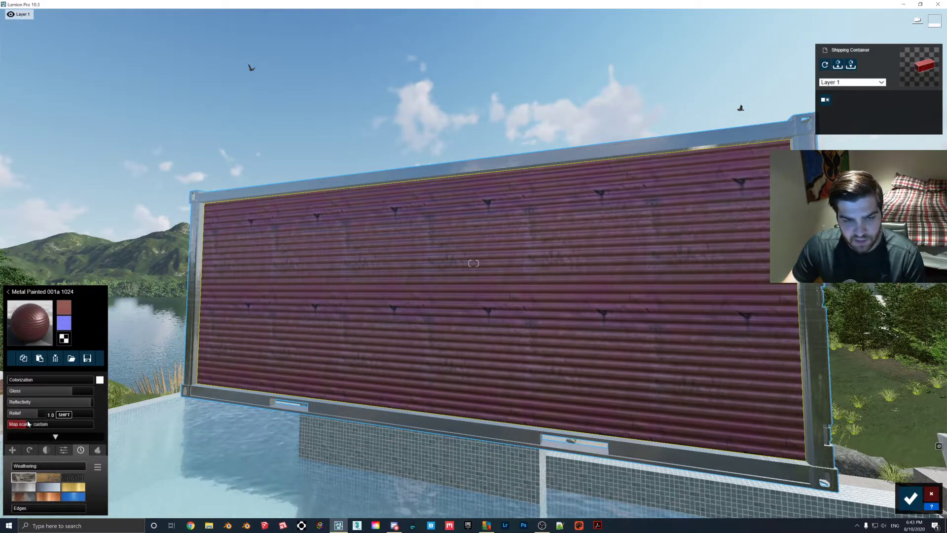
drag(33, 415, 51, 414)
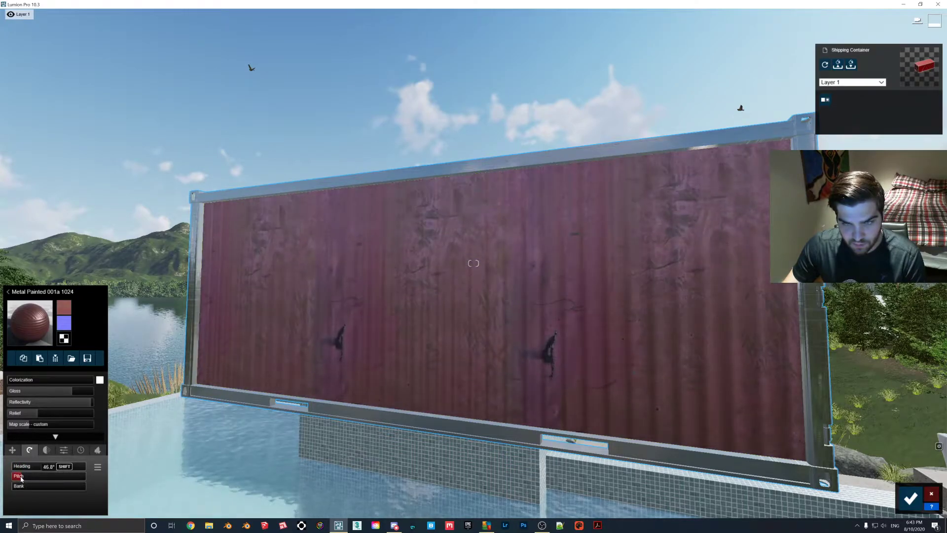
drag(36, 466, 67, 466)
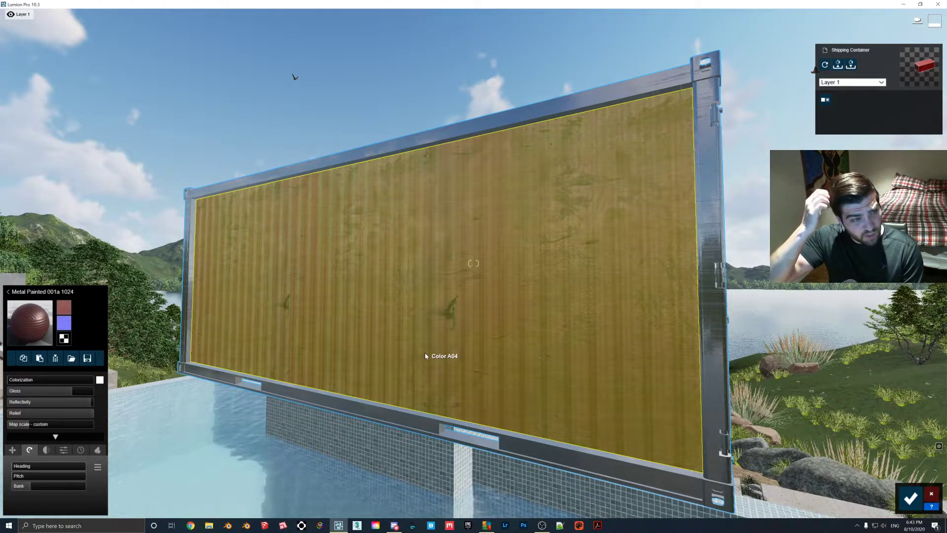
- Try Metal Painted 009 and Metal Rusty 001, then apply Metal Rusty 005 1024
click(8, 284)
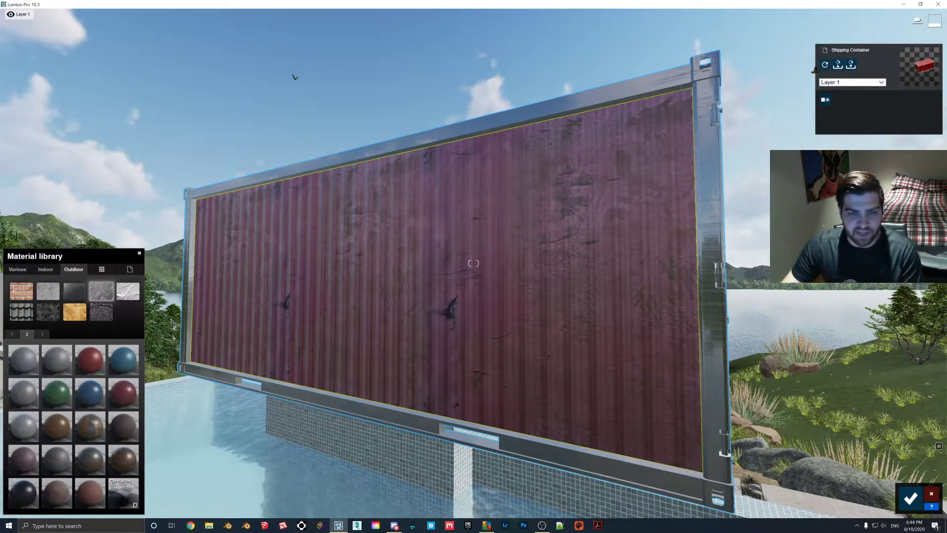
click(89, 426)
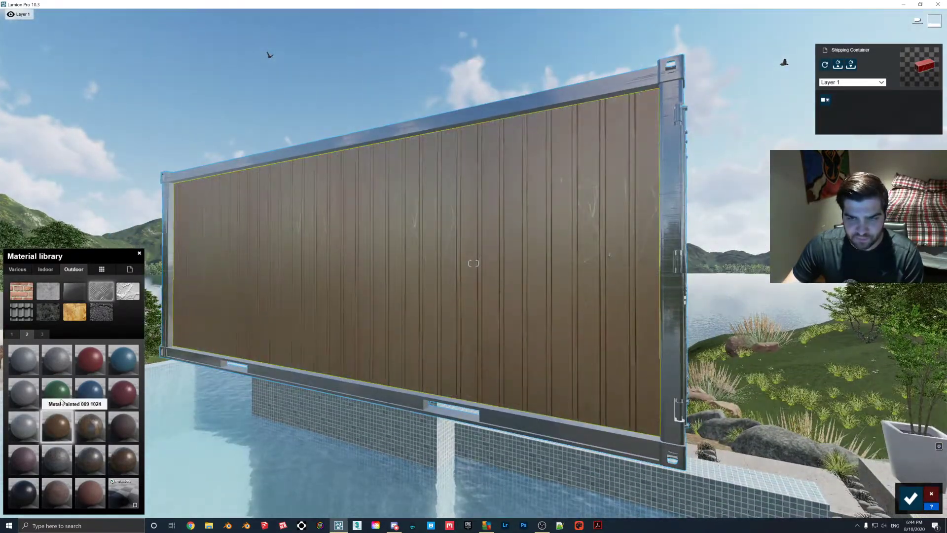
click(123, 426)
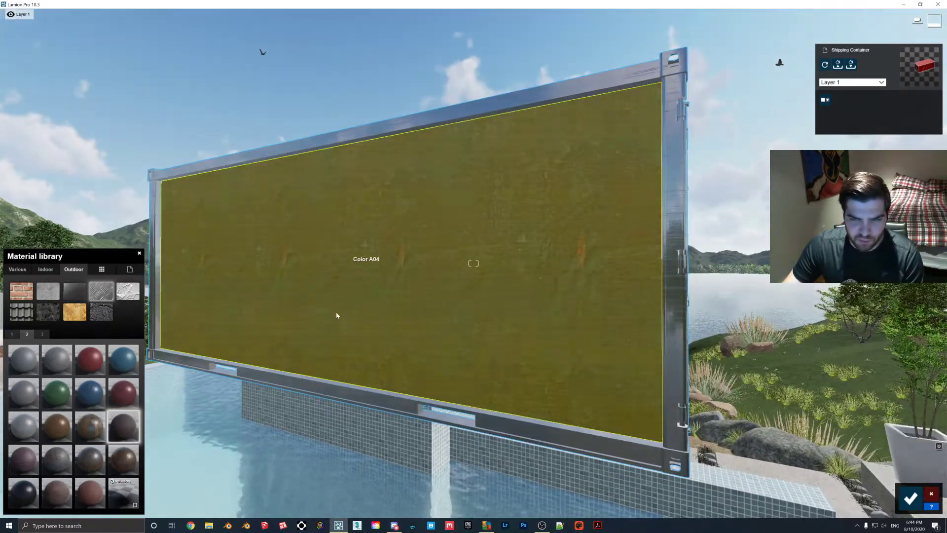
click(90, 425)
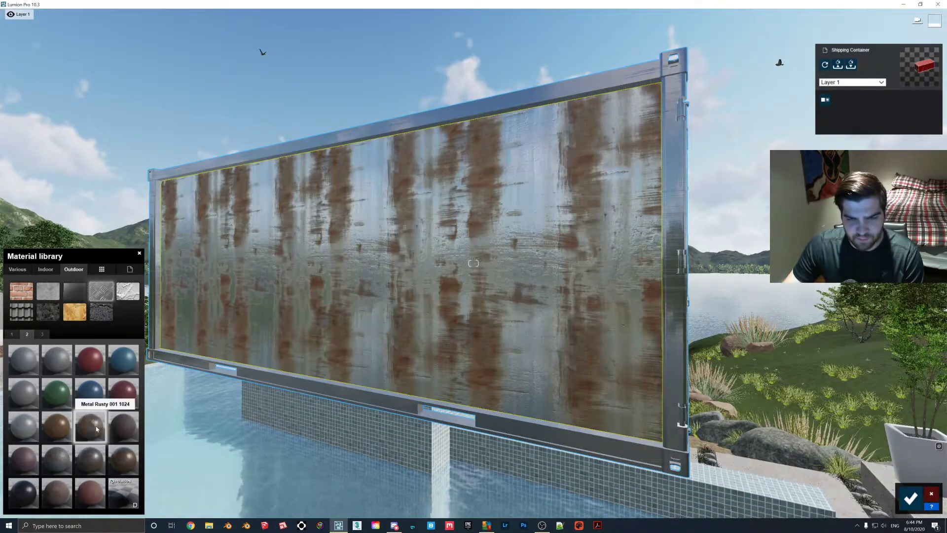
click(89, 459)
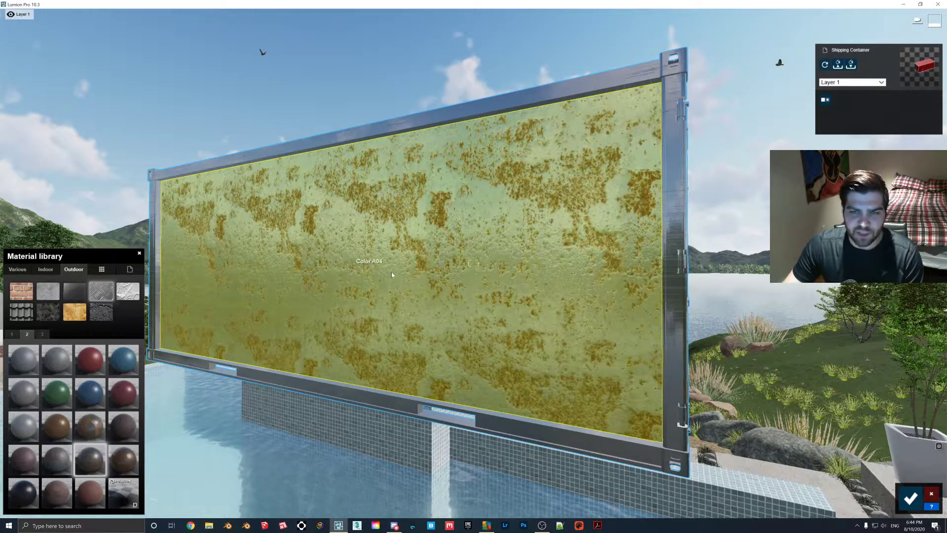
mouse_move(425, 282)
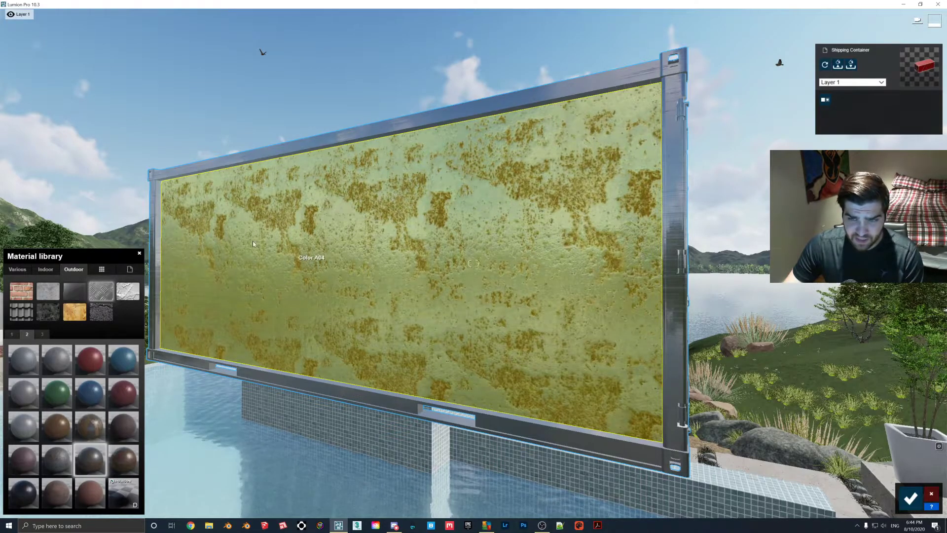
mouse_move(343, 271)
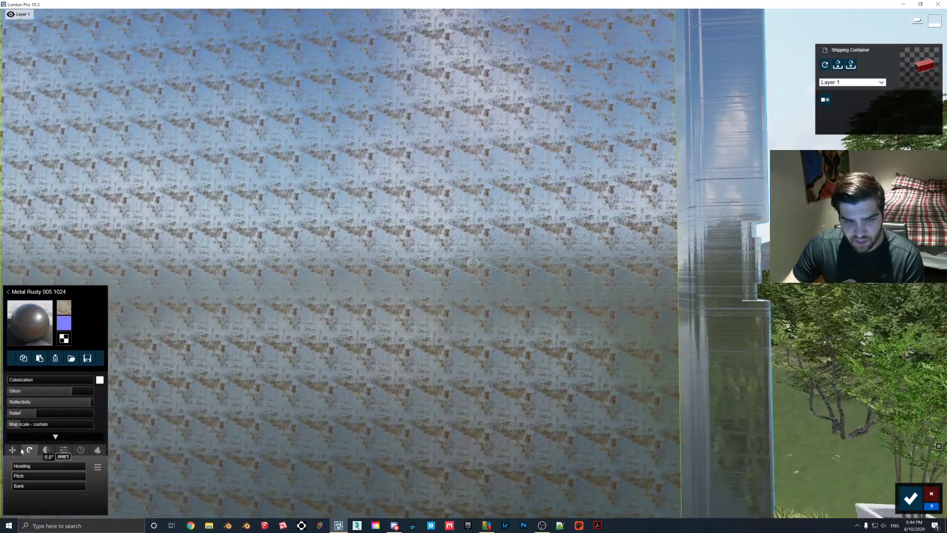
drag(30, 412, 51, 413)
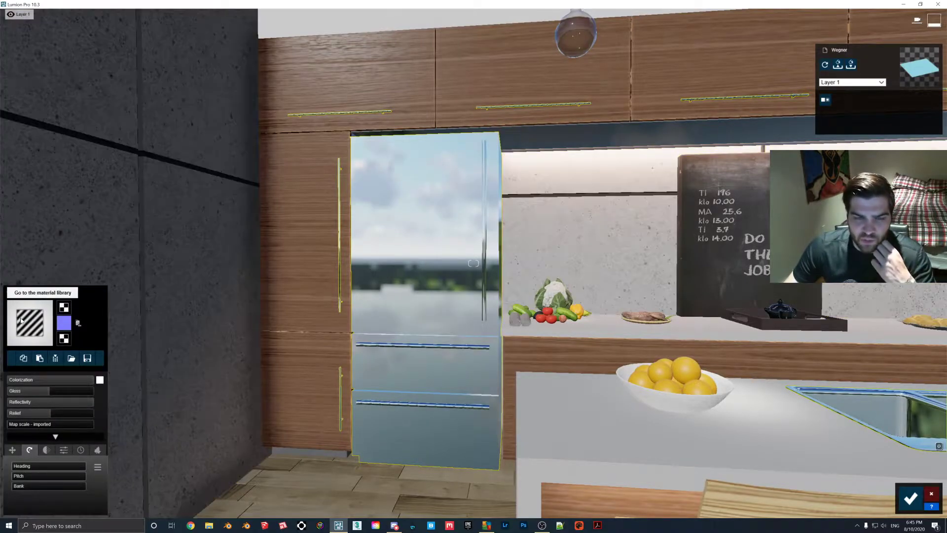
- Open the fridge's Material library on the Indoor Metal category
click(42, 292)
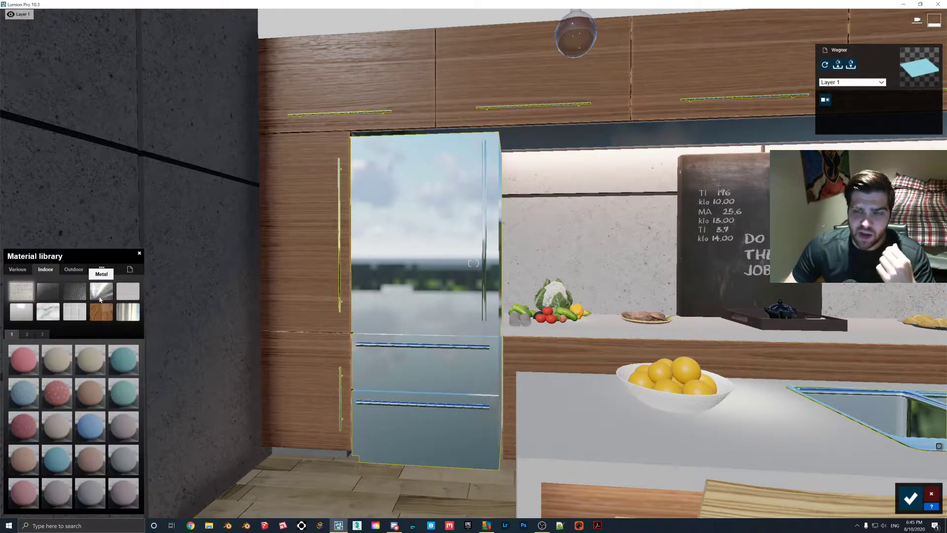
click(77, 274)
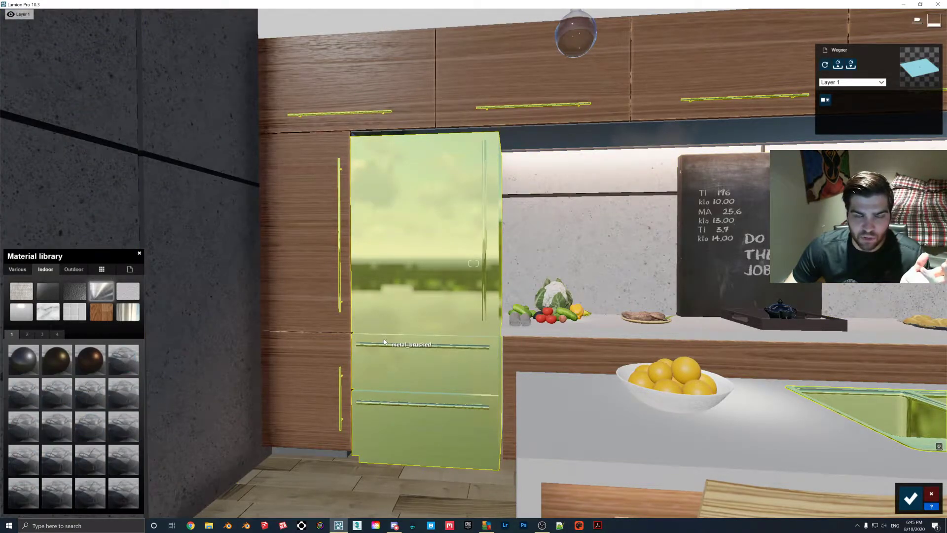
- Apply the Indoor Metal Brass material to the fridge and drag its Gloss slider well down
click(56, 359)
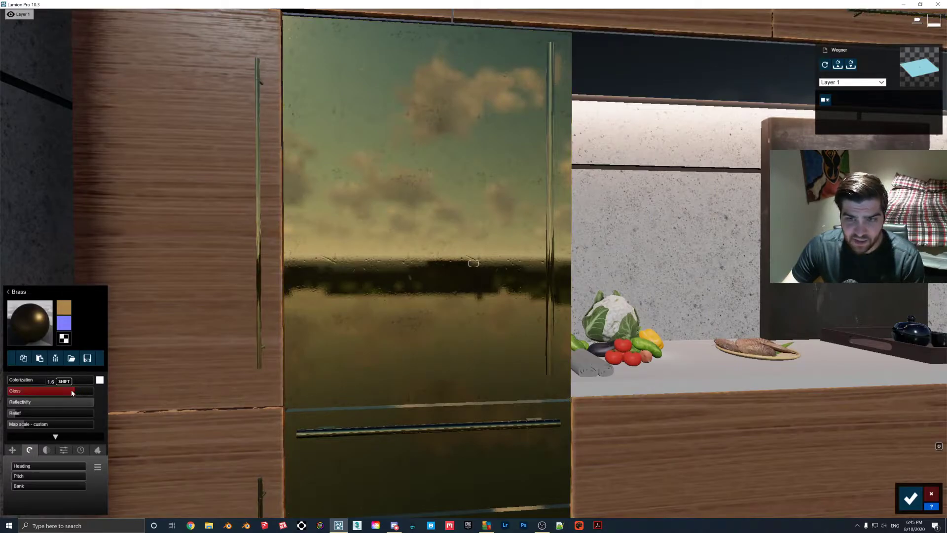
drag(71, 391, 53, 390)
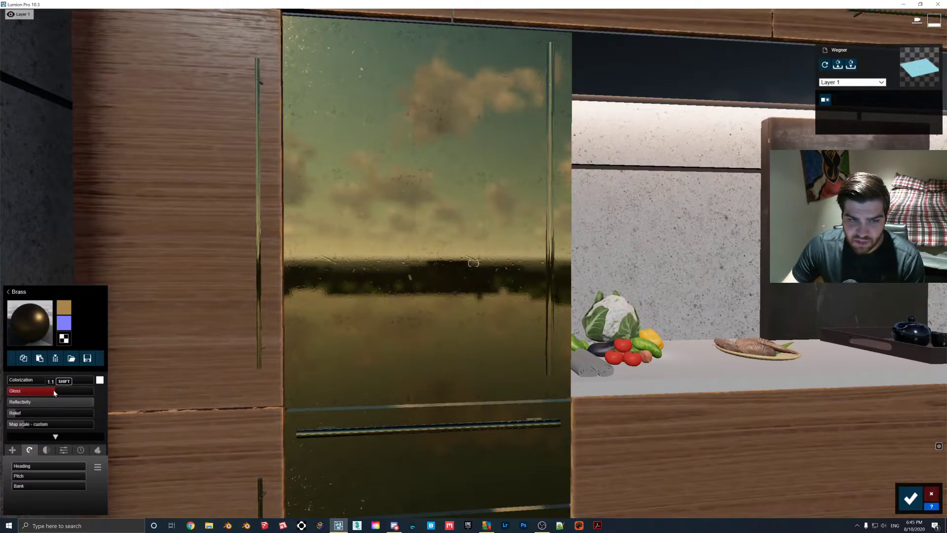
drag(54, 390, 50, 390)
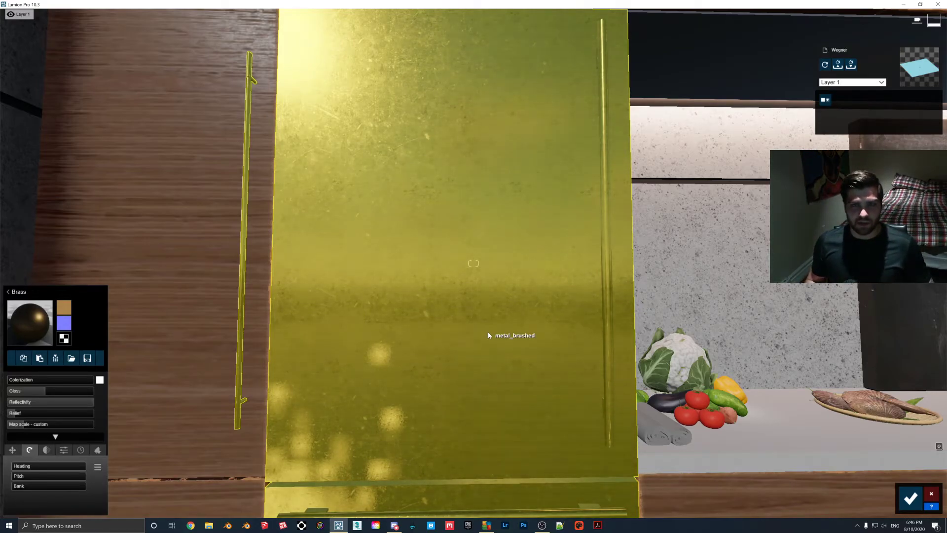
mouse_move(526, 355)
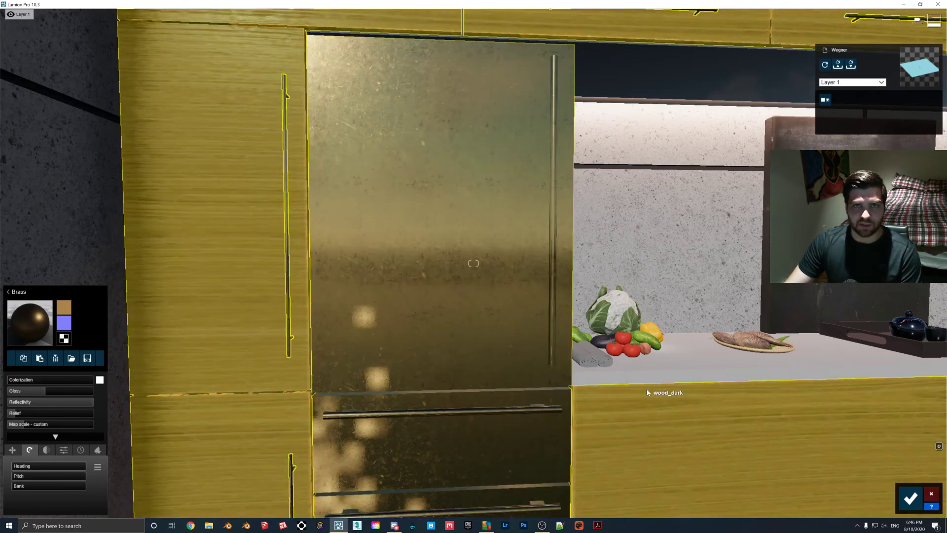
mouse_move(246, 331)
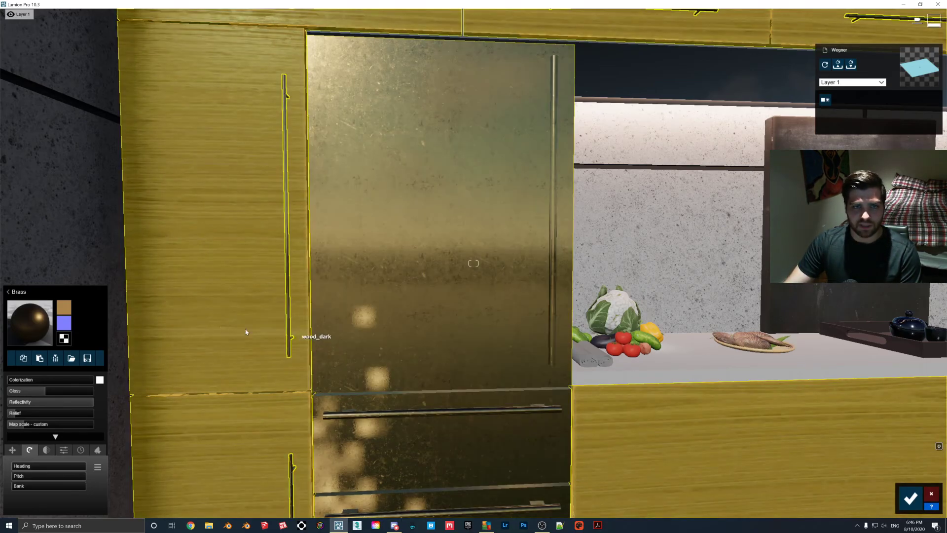